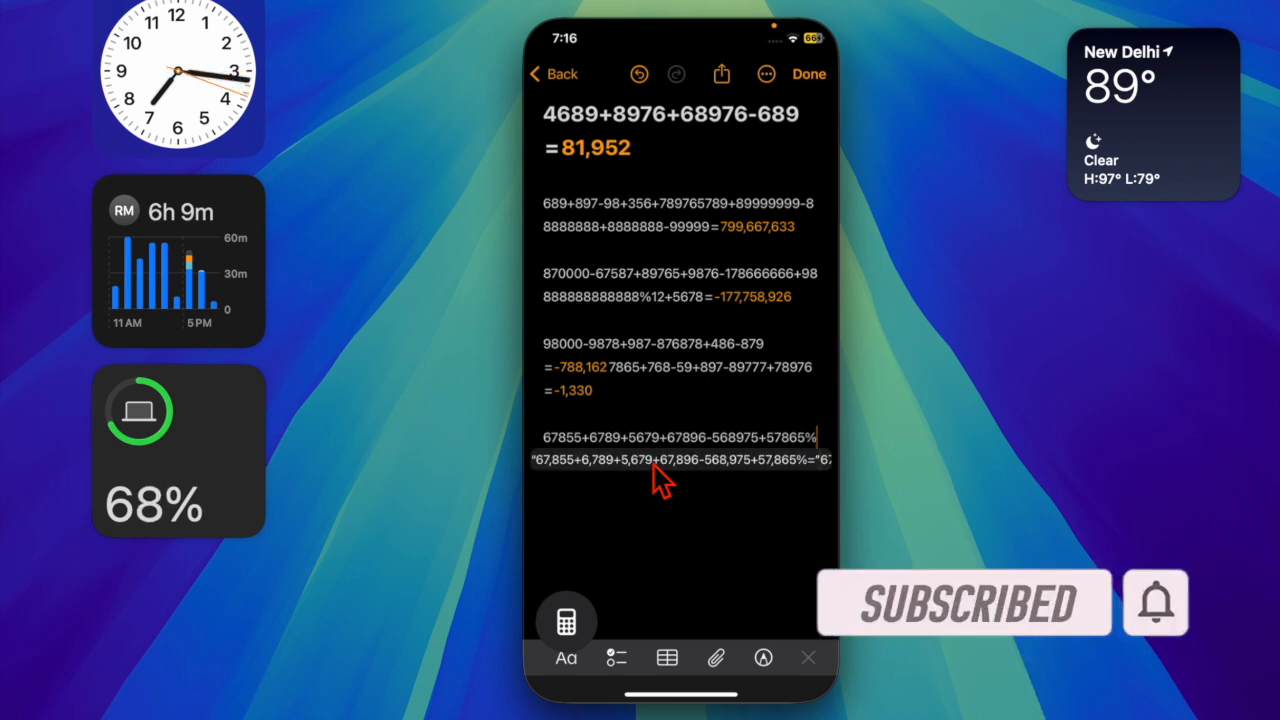
- Append 55+455 to the last equation so its live result updates
text(55=-420,751)
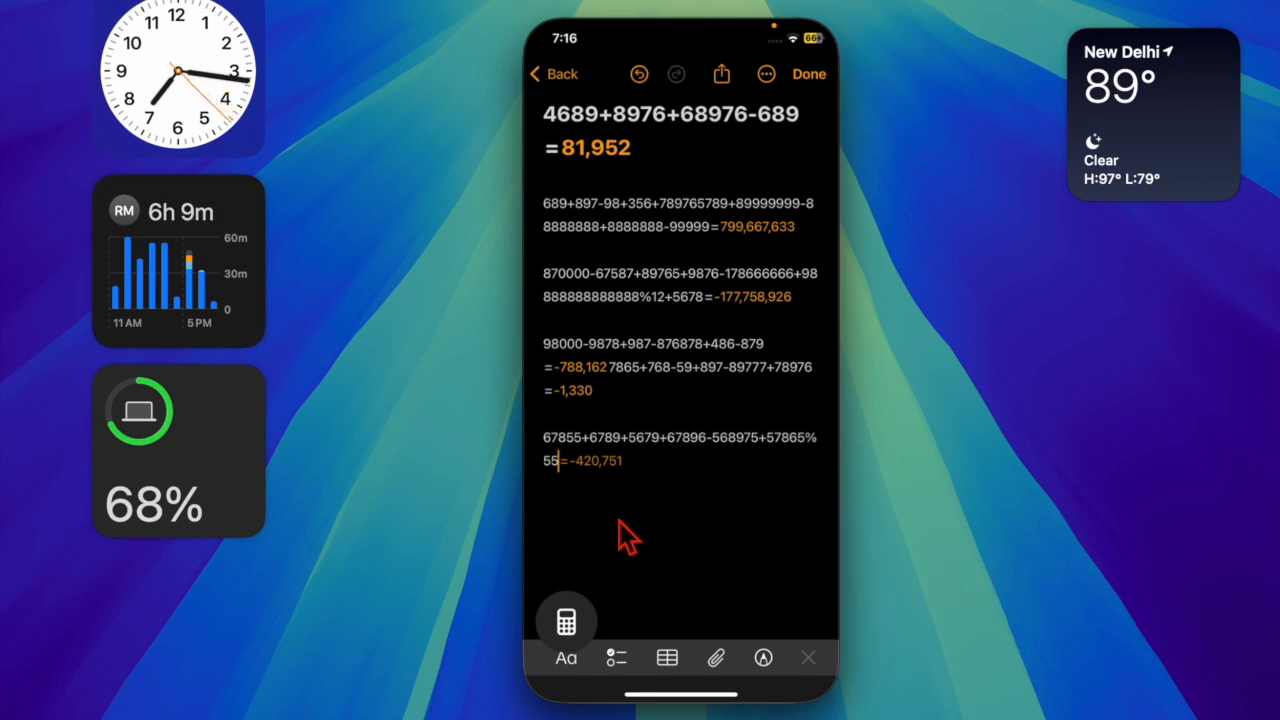
text(+)
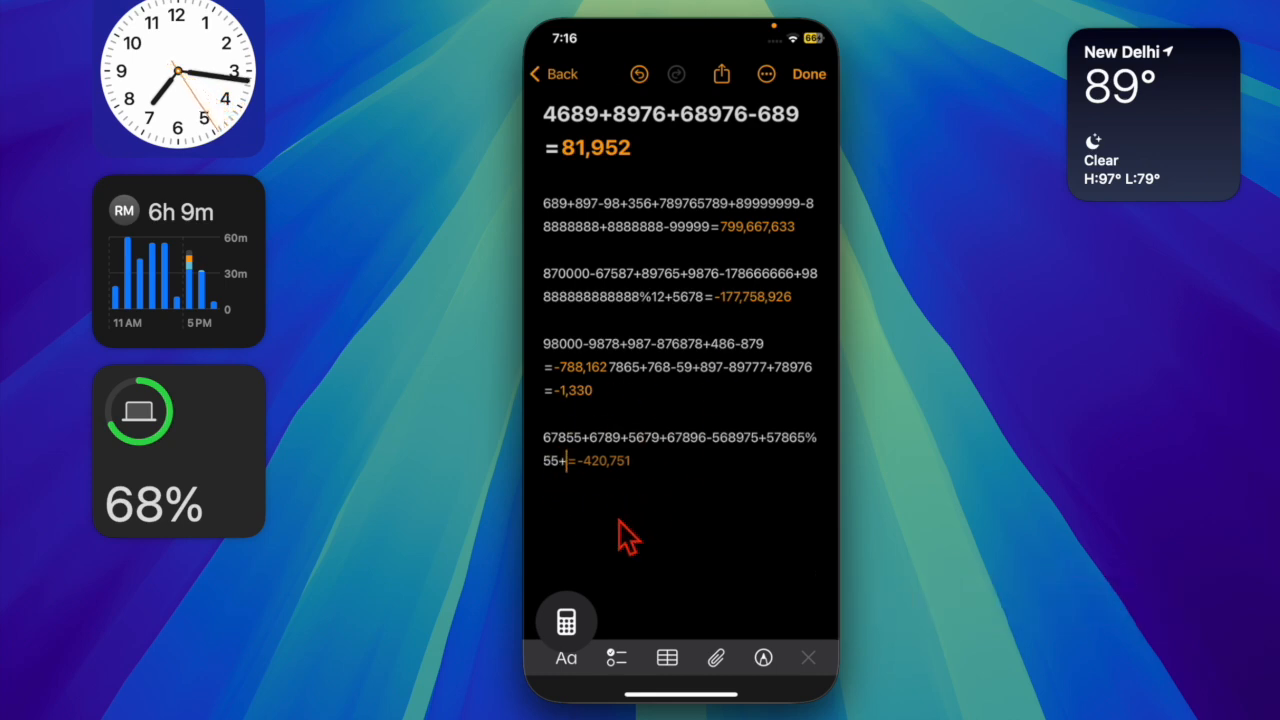
text(45)
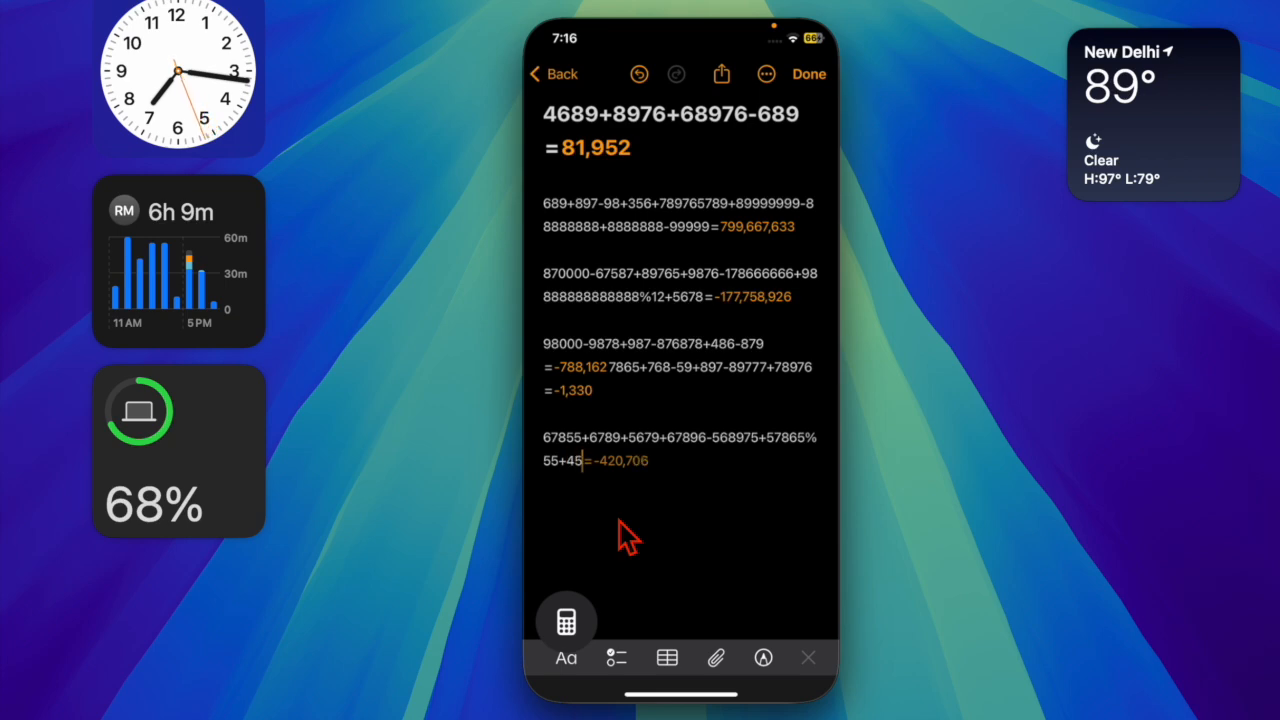
text(5)
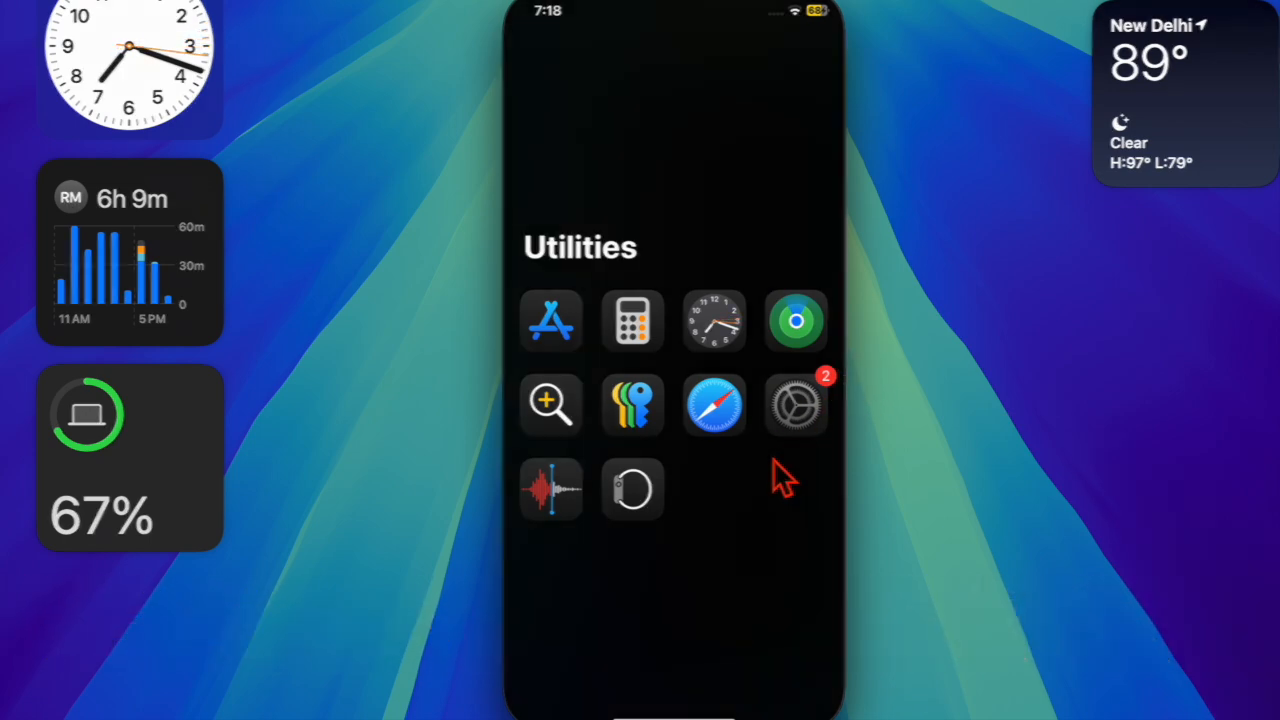
- Launch Settings from Utilities and go into Screen Time
click(796, 405)
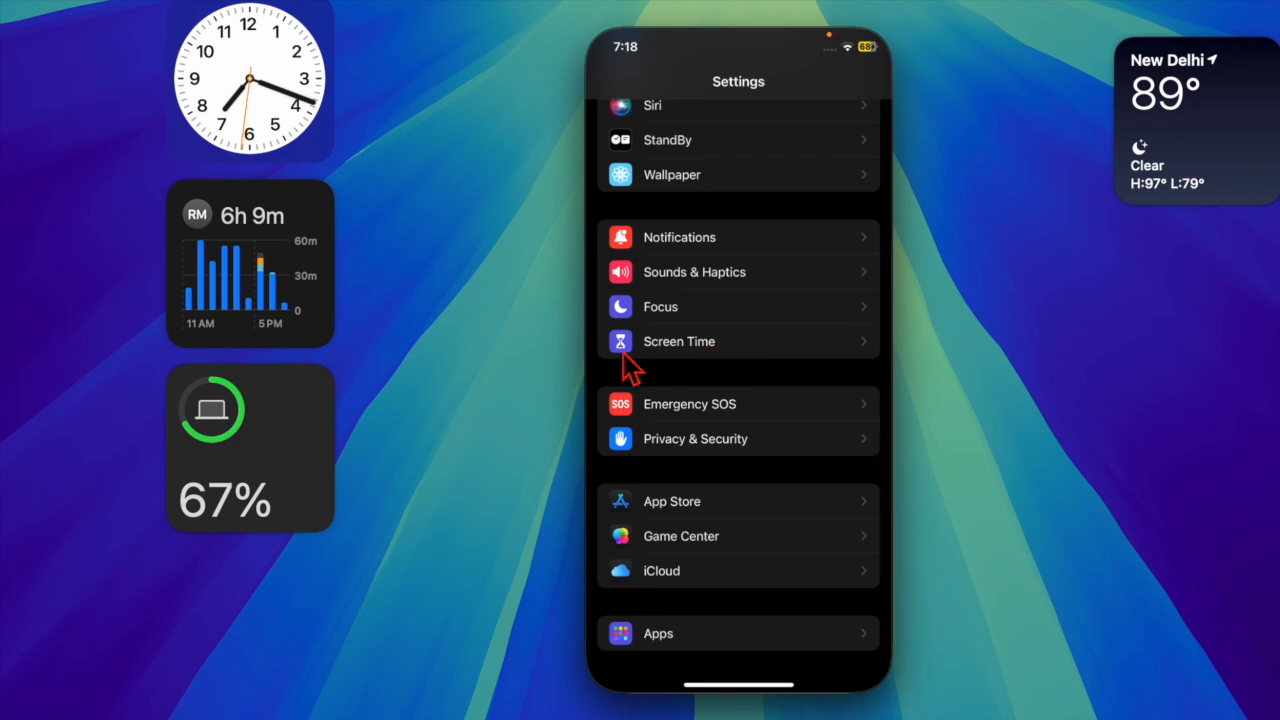
click(679, 341)
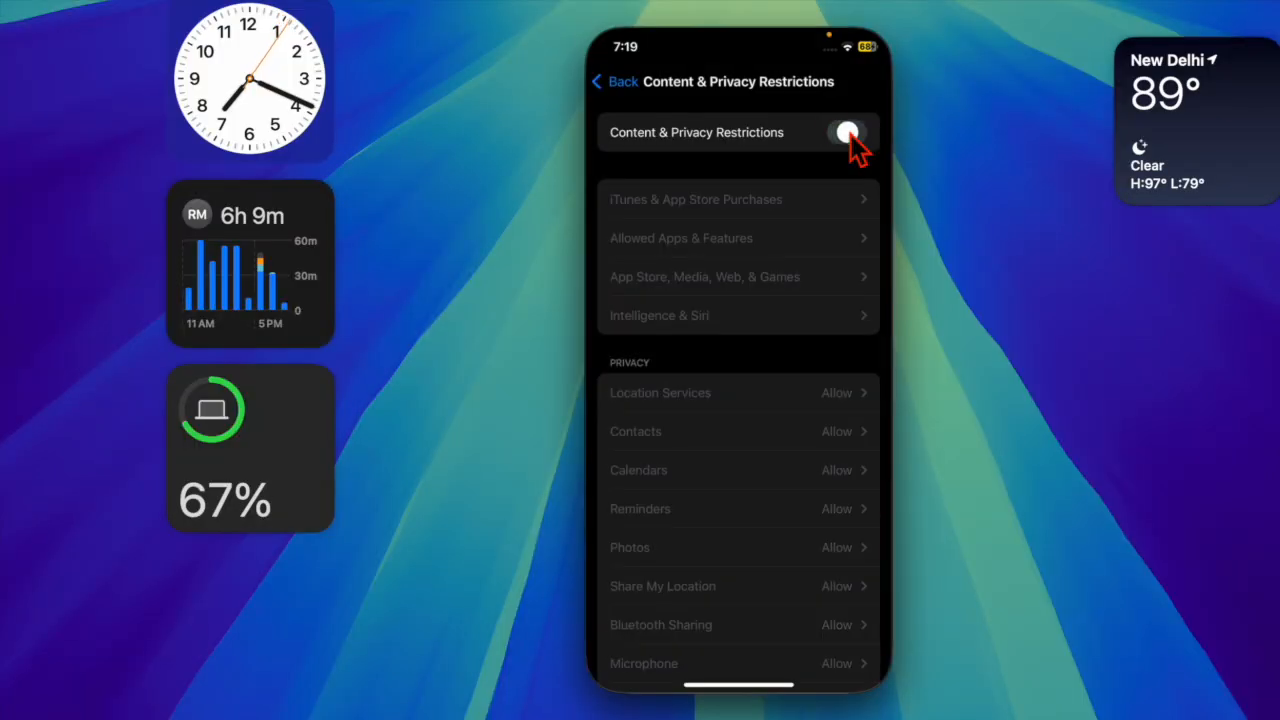
- Enable Content & Privacy Restrictions and set Intelligence & Siri Math Results to Allow
click(846, 132)
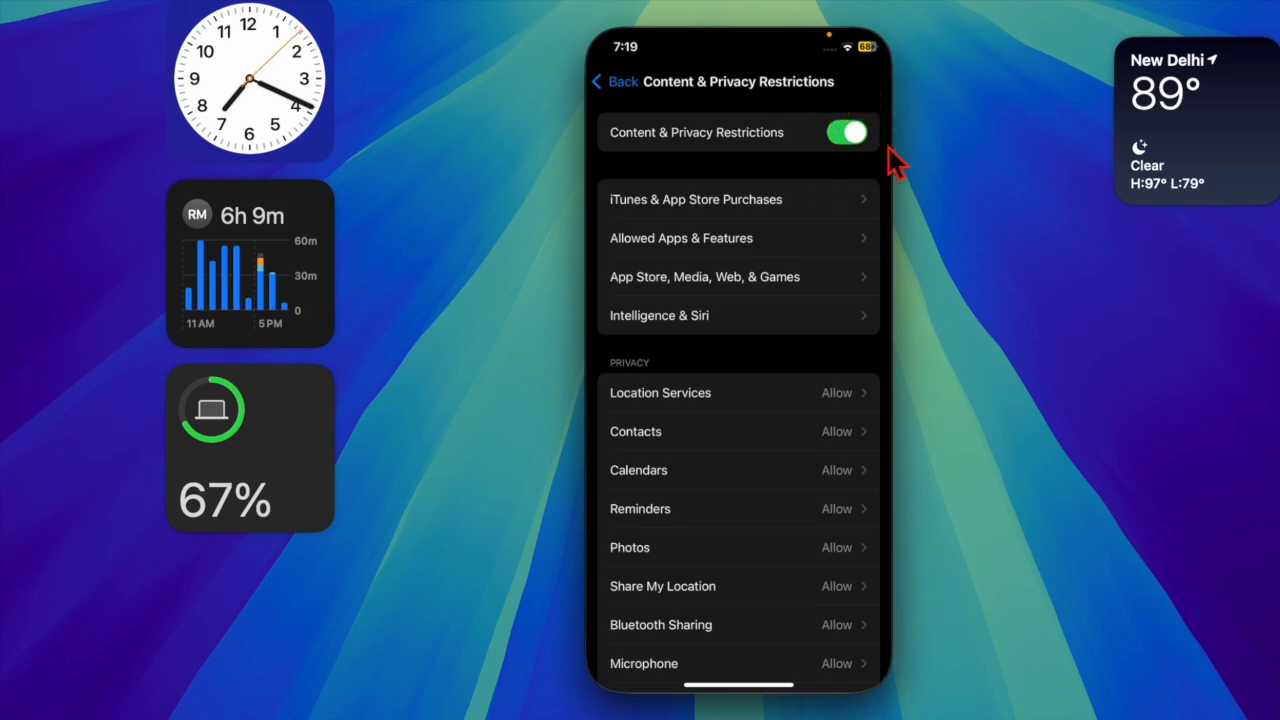
mouse_move(735, 340)
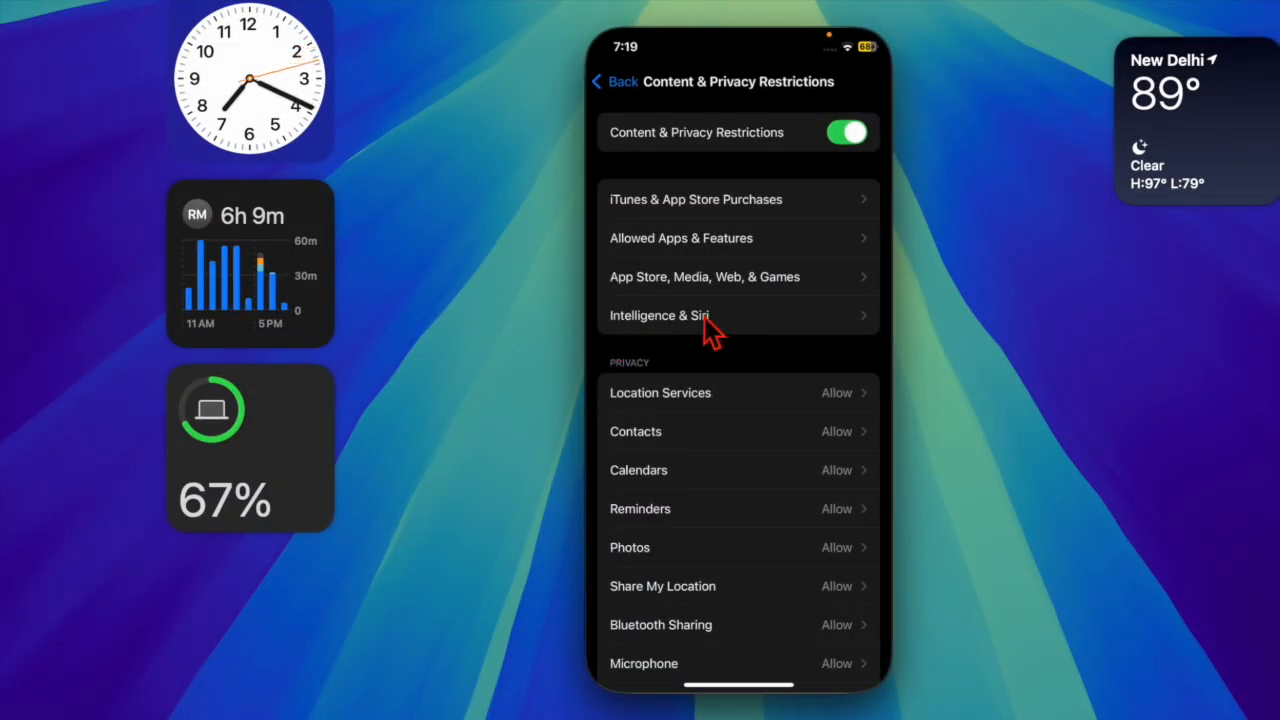
click(660, 315)
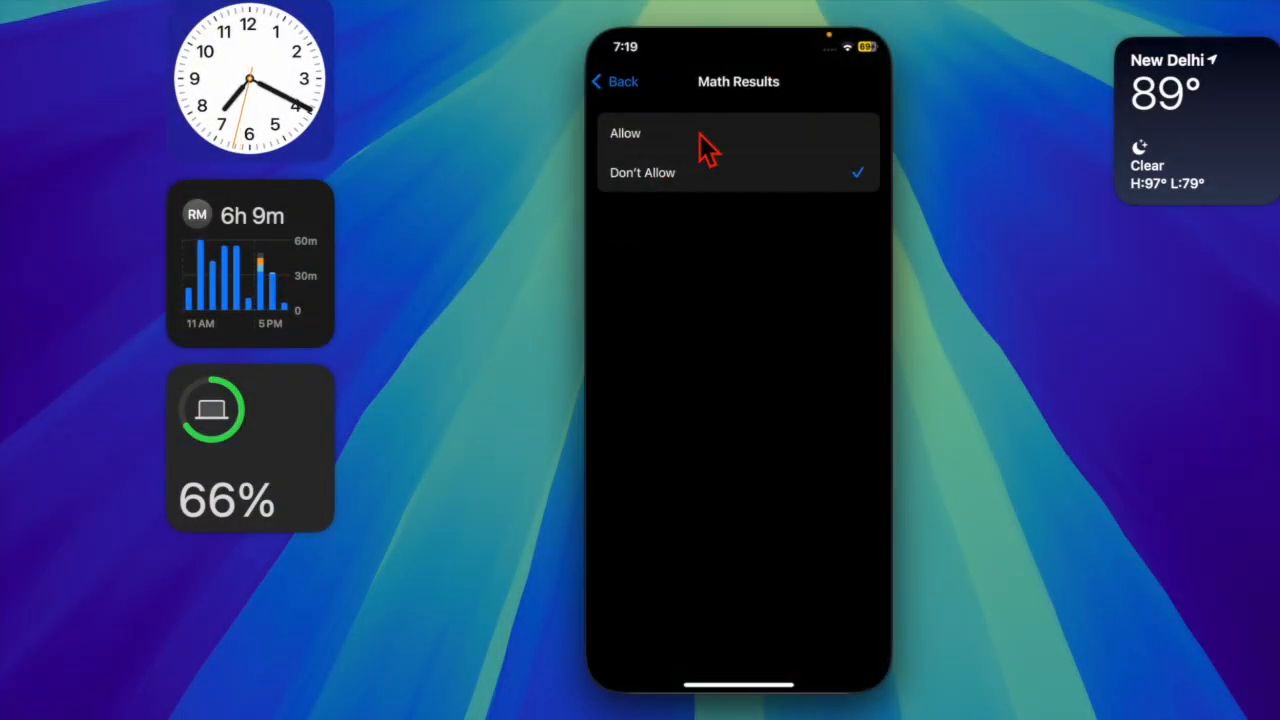
click(625, 133)
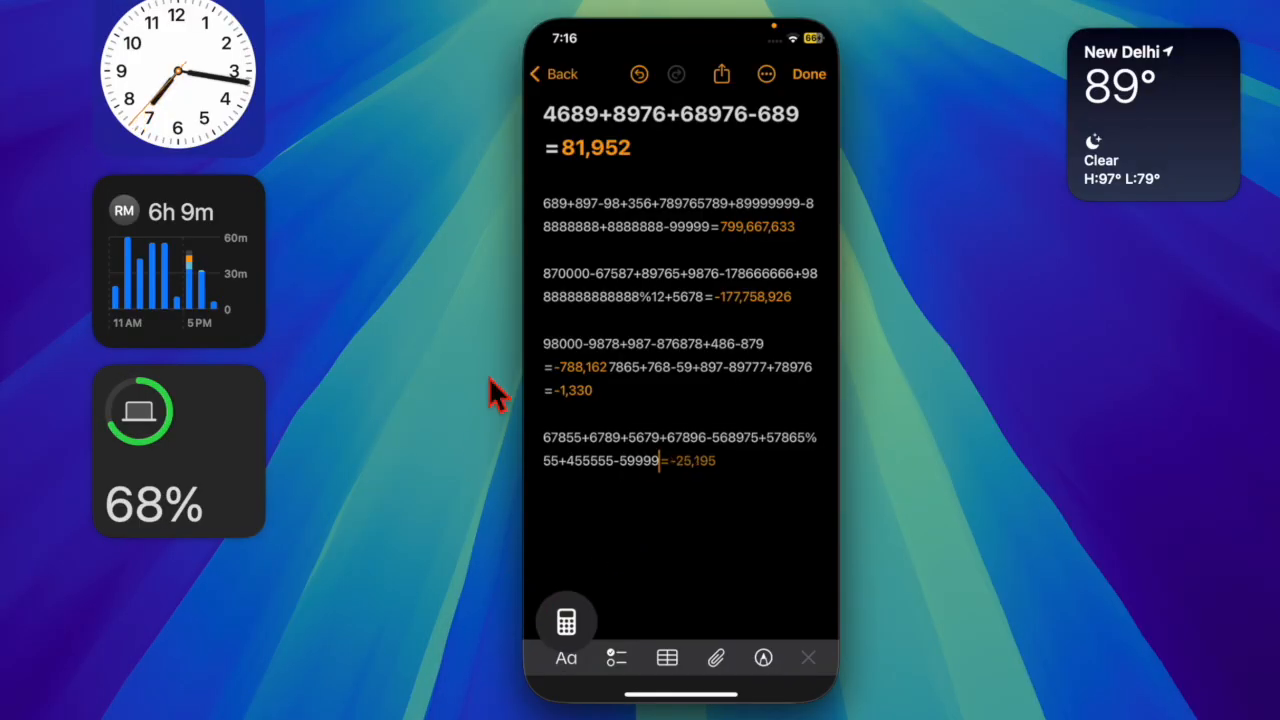
mouse_move(595, 585)
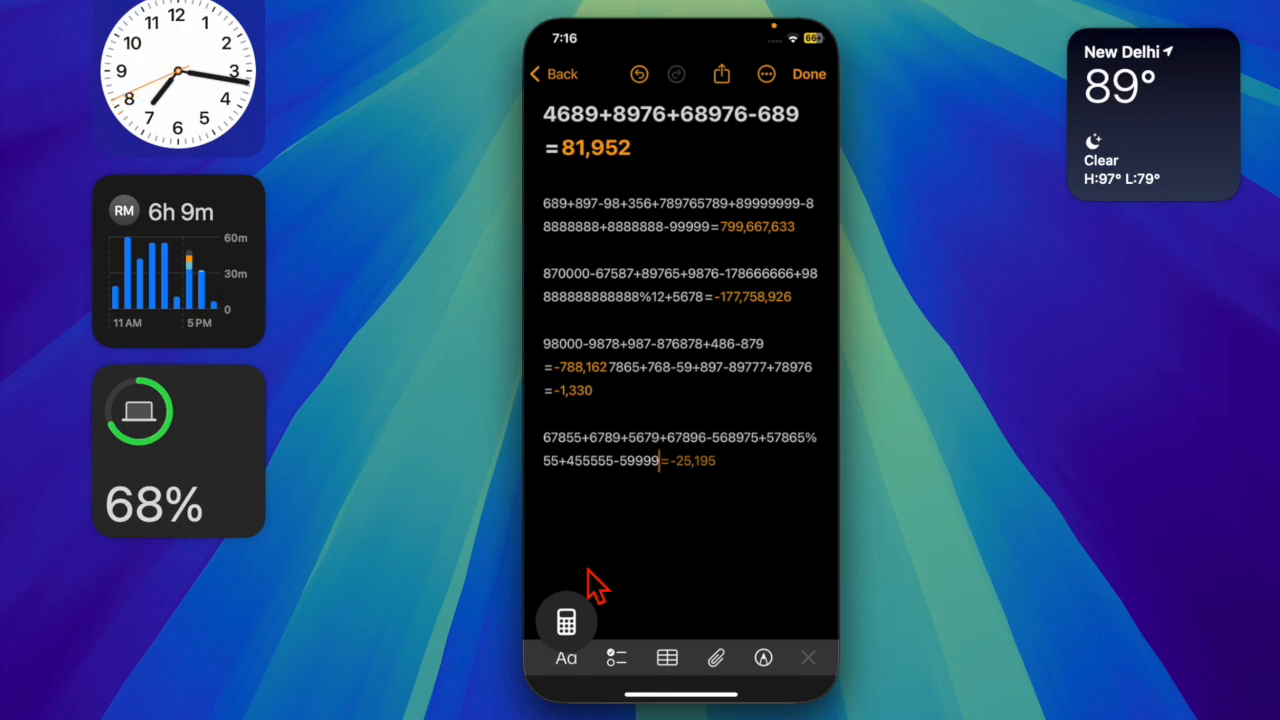
- Add %5678 to the last equation so Math Notes recalculates
text(%)
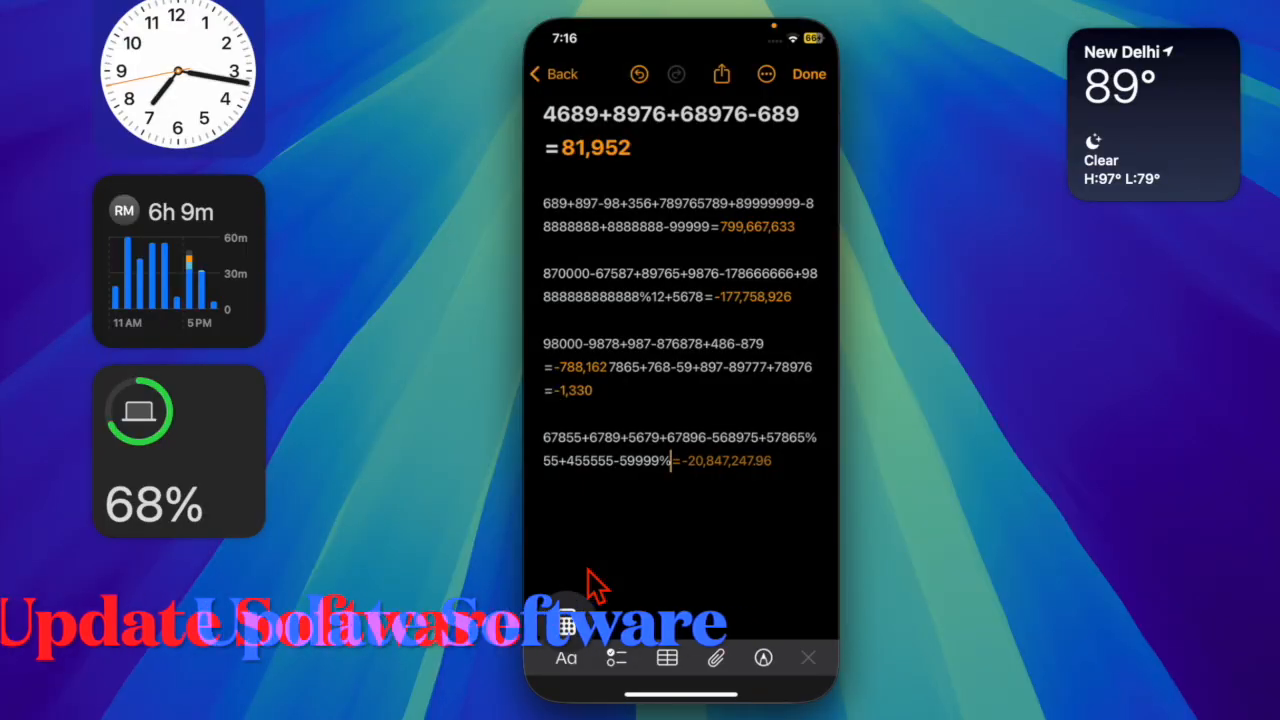
text(5678)
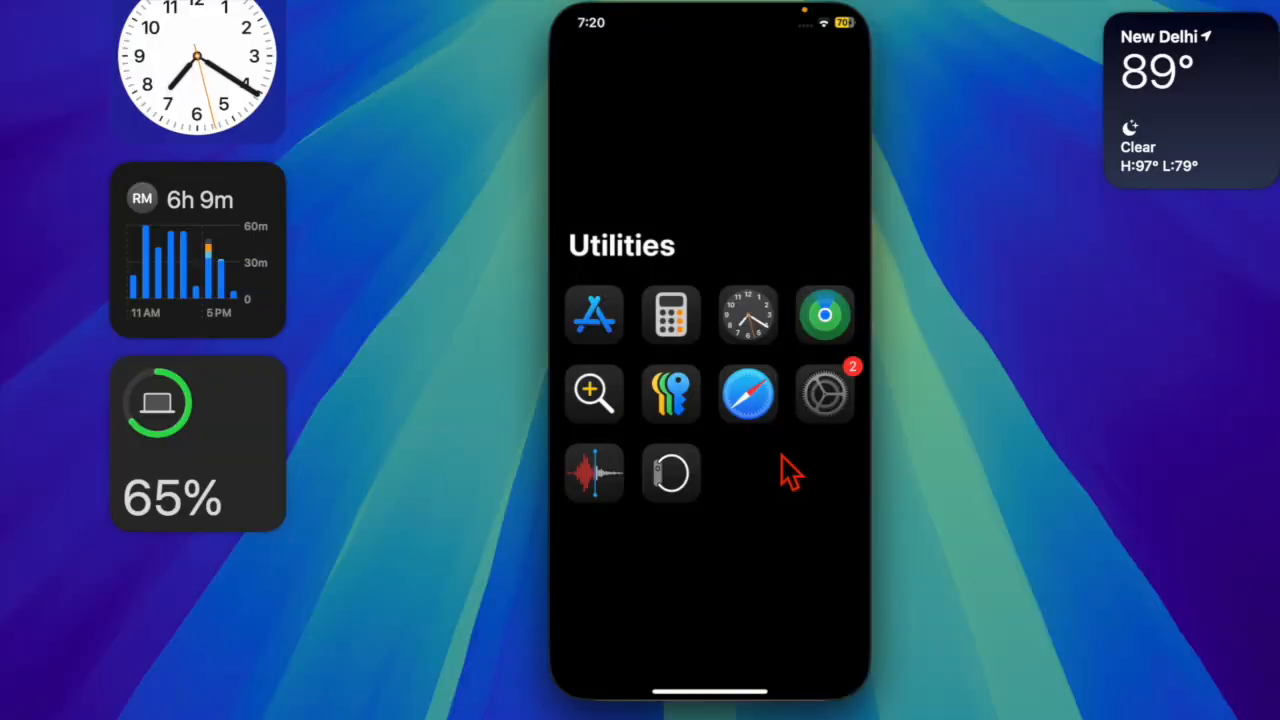
- Launch Settings and tap an item in its main list
click(823, 392)
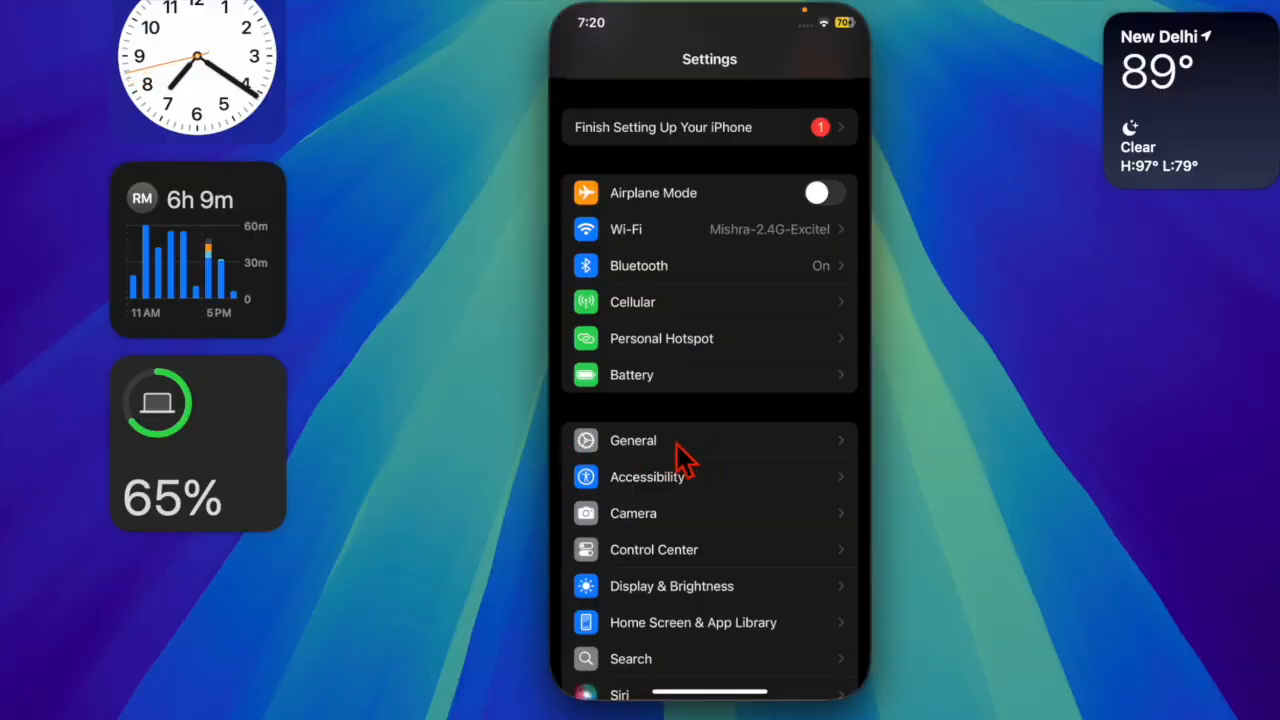
click(632, 440)
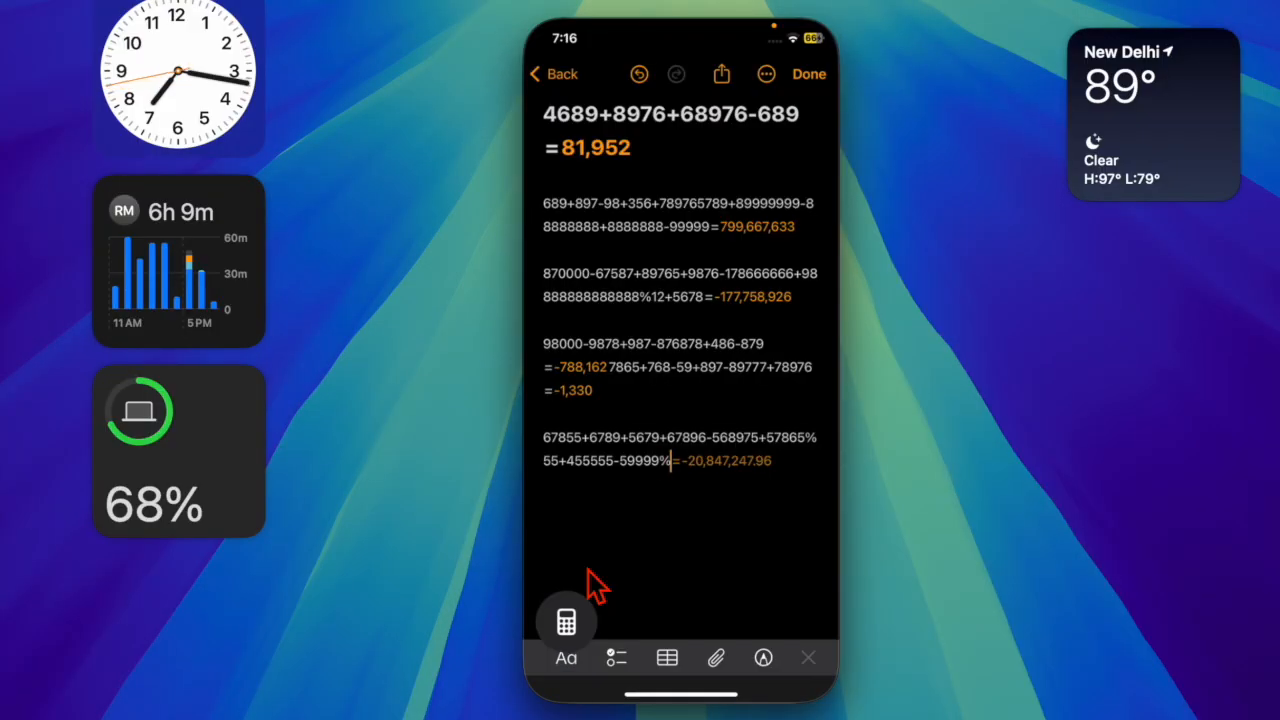
- Append 56786 after the percent sign, giving a result of 31,591
text(5678)
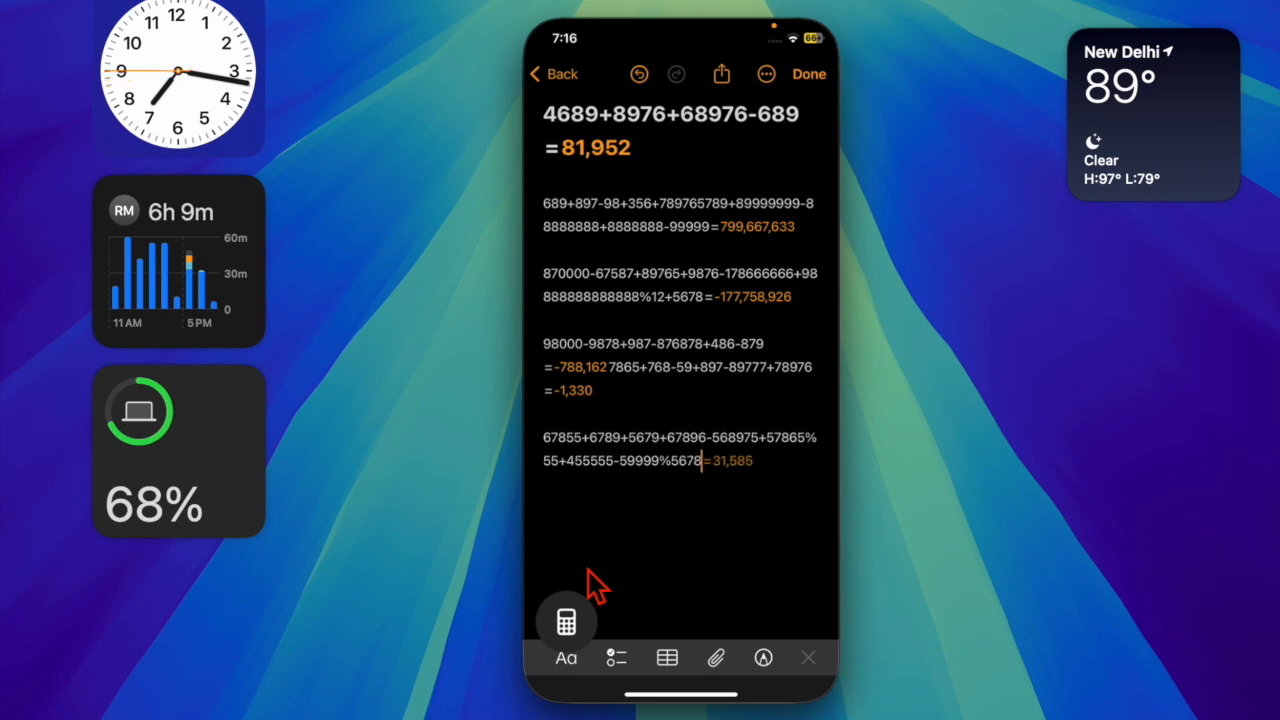
text(6)
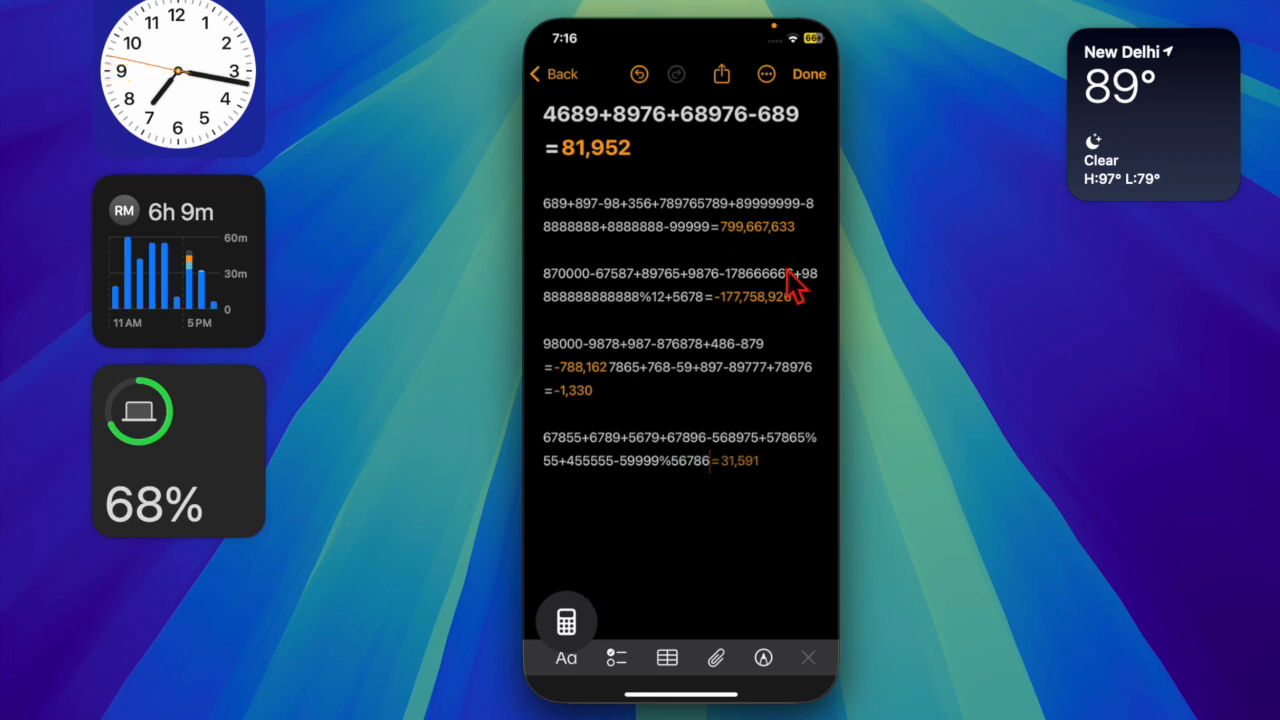